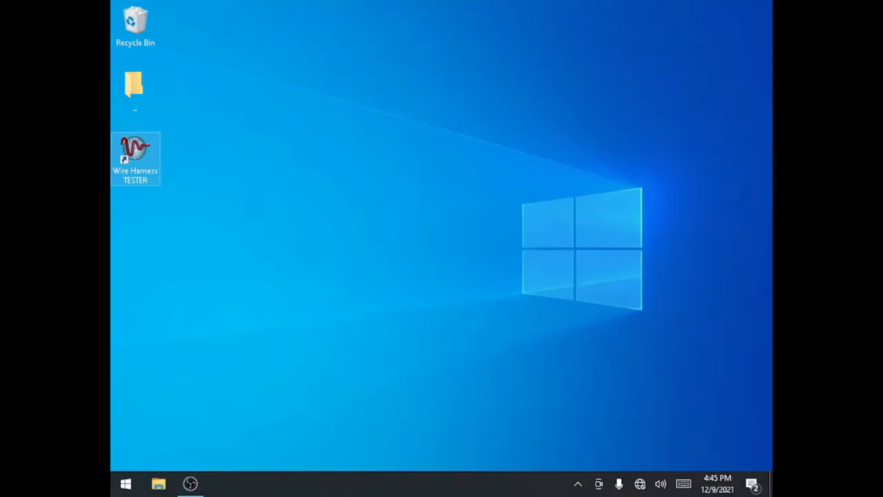
Step: Launch the Wire Harness Tester software from its desktop shortcut
double_click(135, 159)
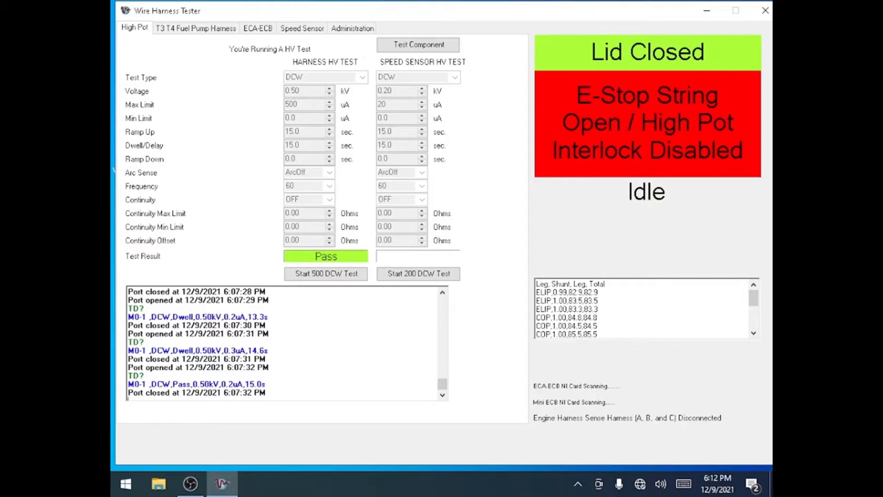
Step: Start the Speed Sensor resistance test, bringing up the LCR Meter Control window
left_click(301, 27)
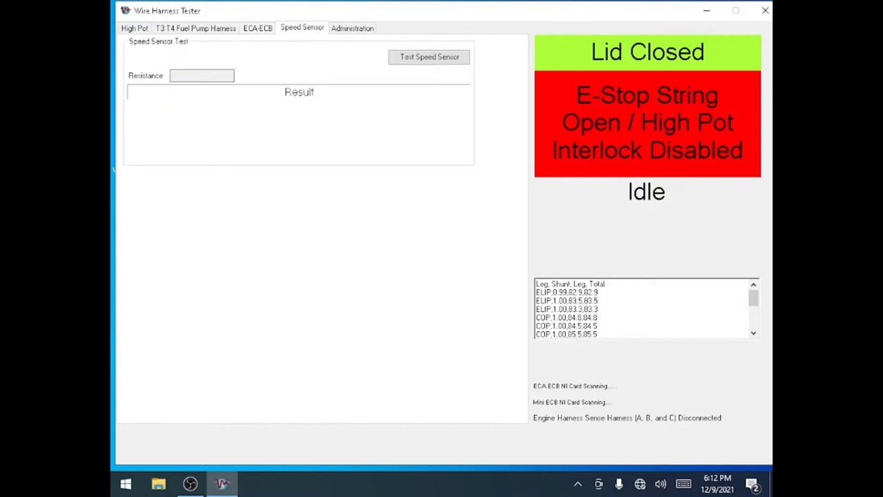
left_click(428, 56)
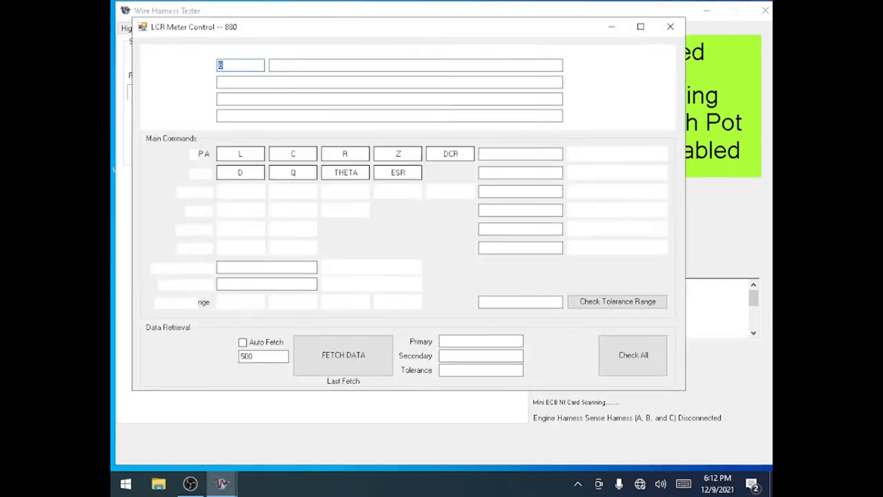
Step: Fetch the crankshaft speed sensor reading (1.73 kOhms, GOOD) and return to the High Pot screen
left_click(342, 355)
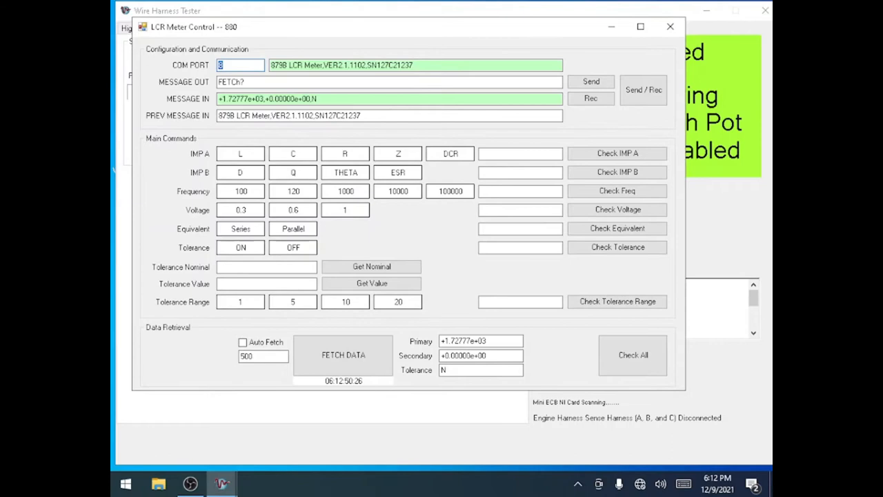
left_click(669, 27)
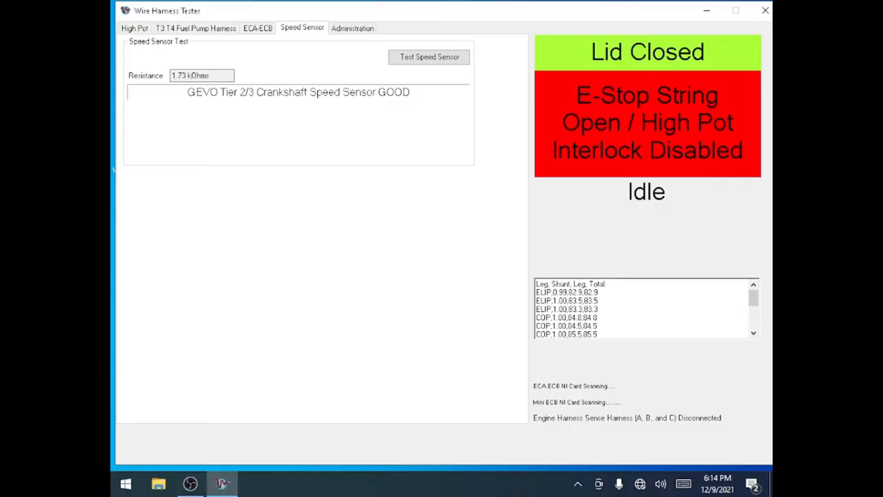
left_click(136, 28)
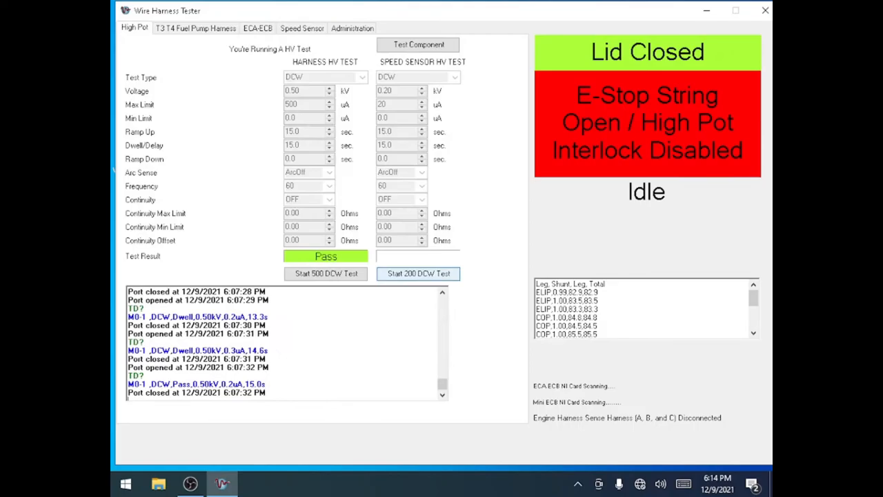